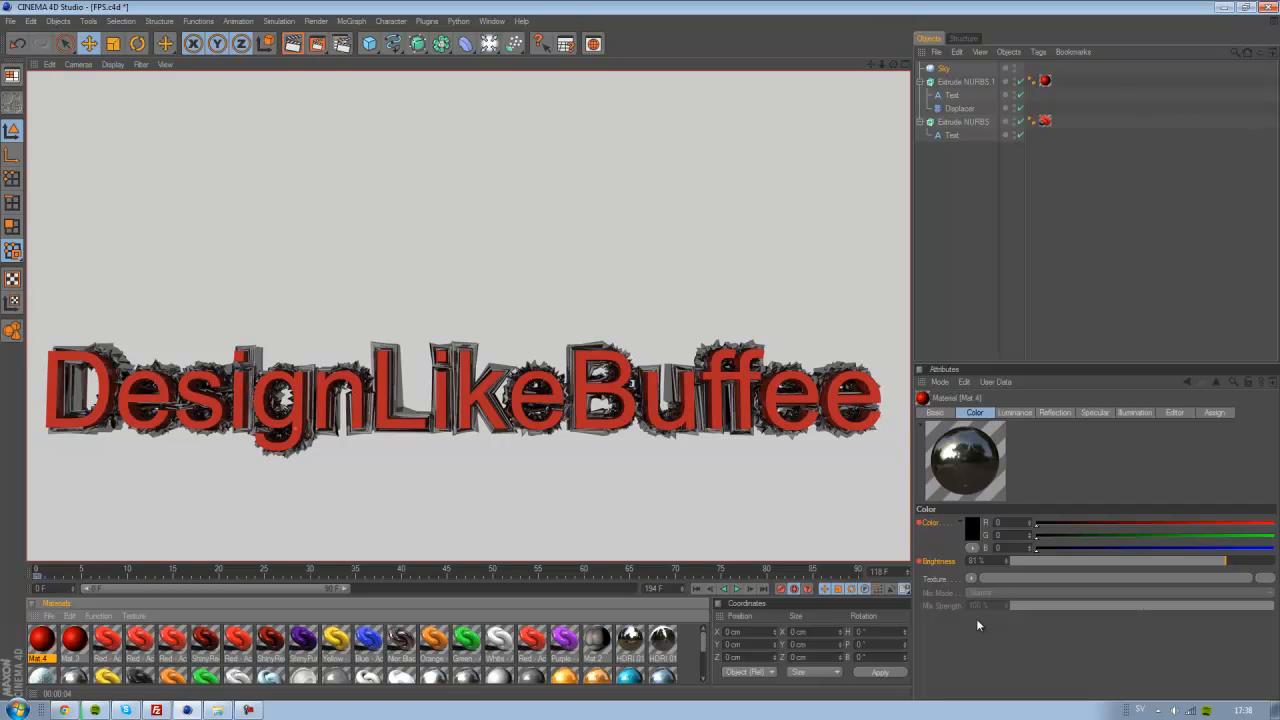
{"action": "mouse_move", "coordinate": [298, 372]}
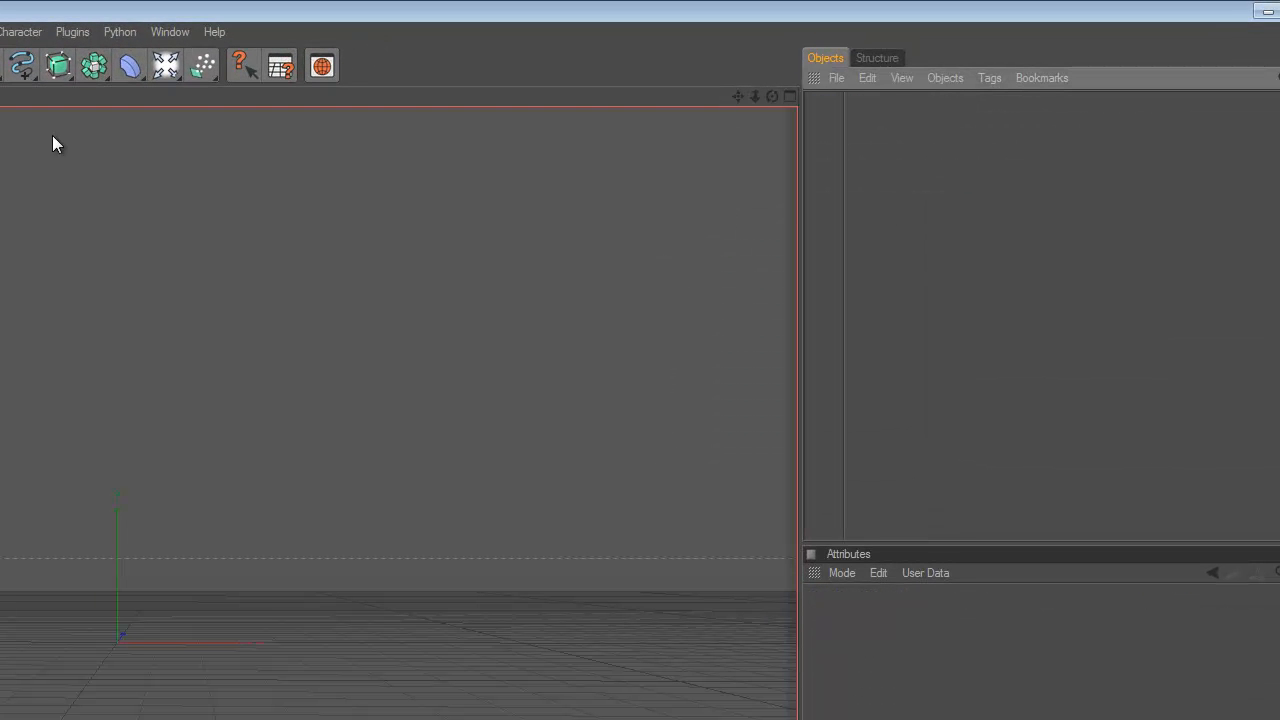
- Add a Text spline under an Extrude NURBS and enter 'DesignLikeBuffee' as its text
{"action": "left_click", "coordinate": [19, 65]}
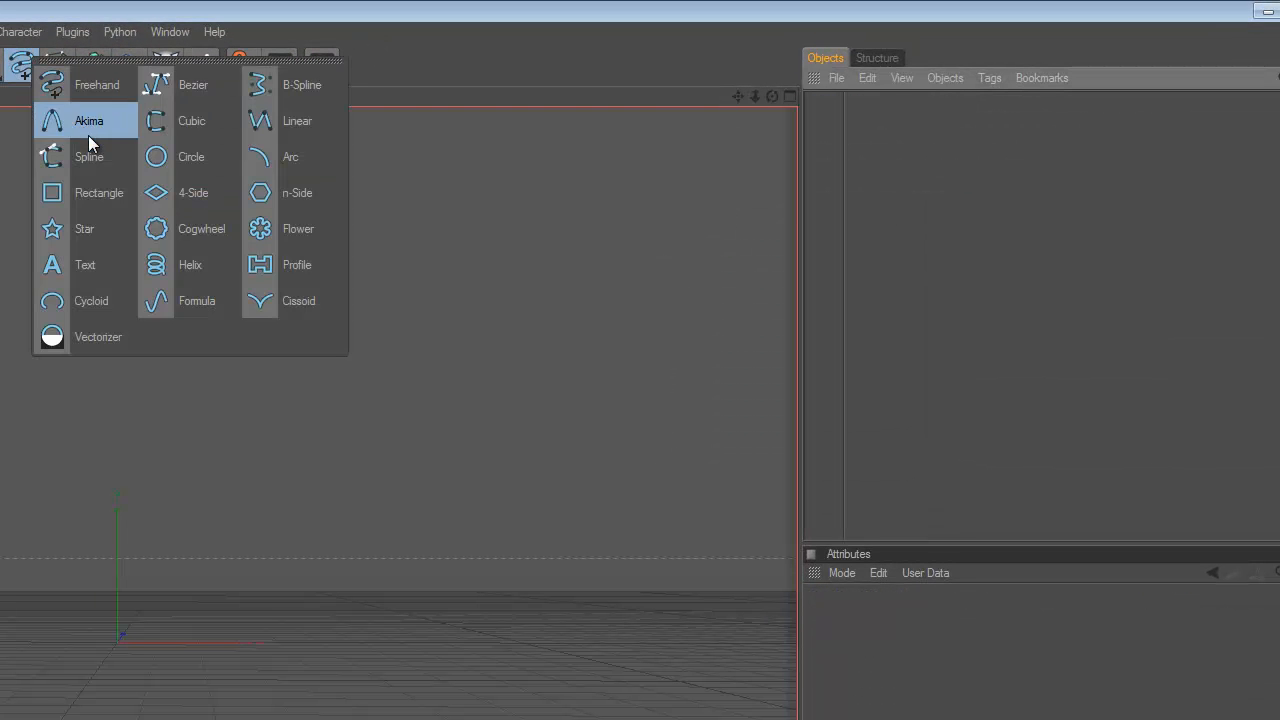
{"action": "left_click", "coordinate": [85, 264]}
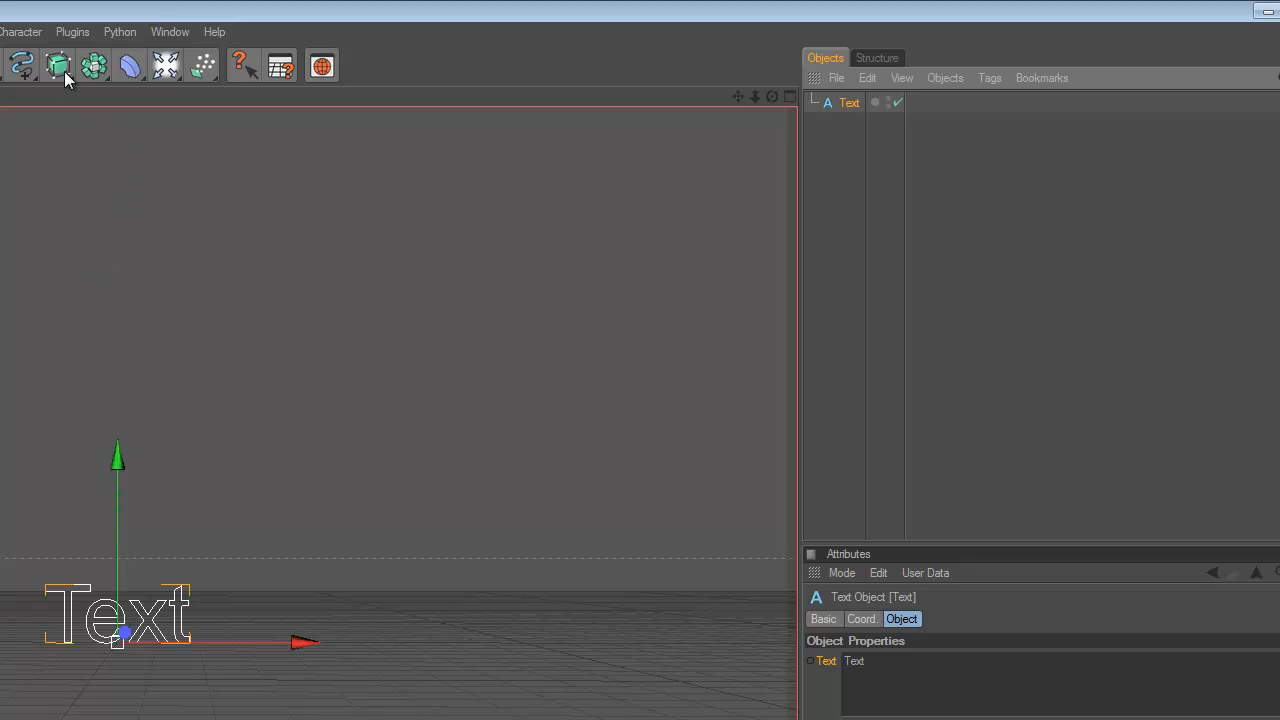
{"action": "left_click", "coordinate": [58, 64]}
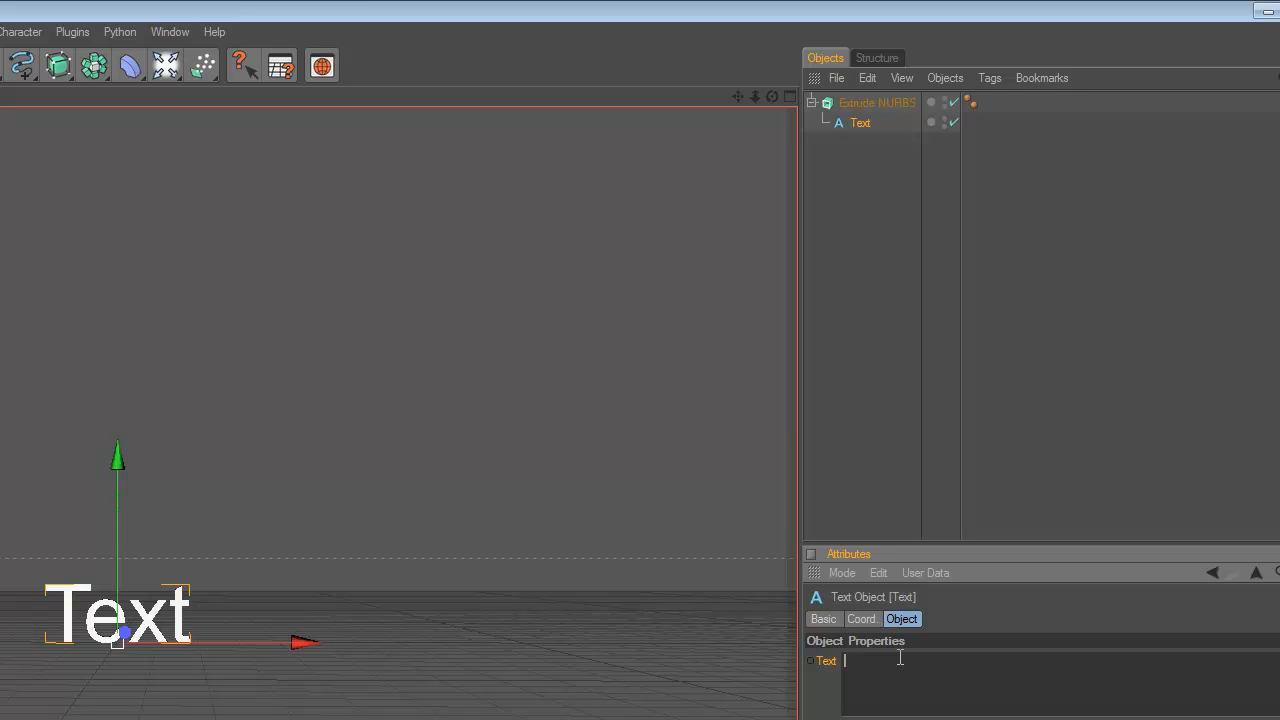
{"action": "type", "text": "d"}
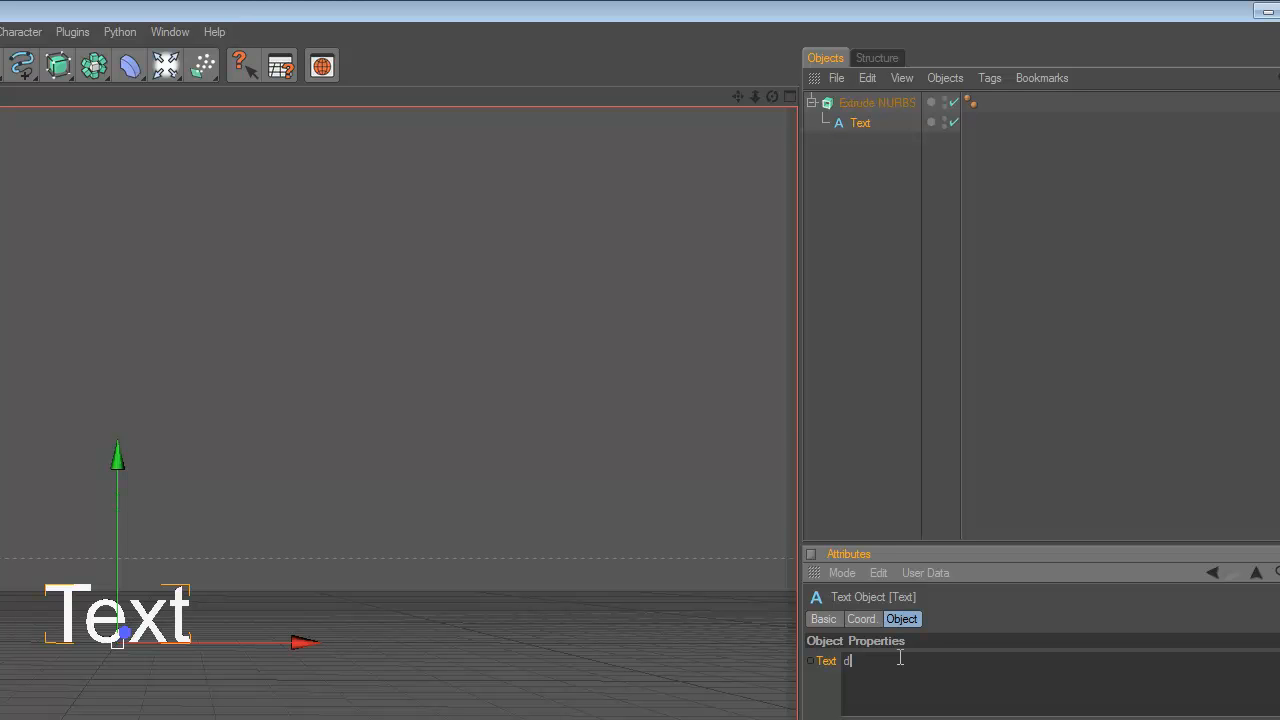
{"action": "type", "text": "DesignL"}
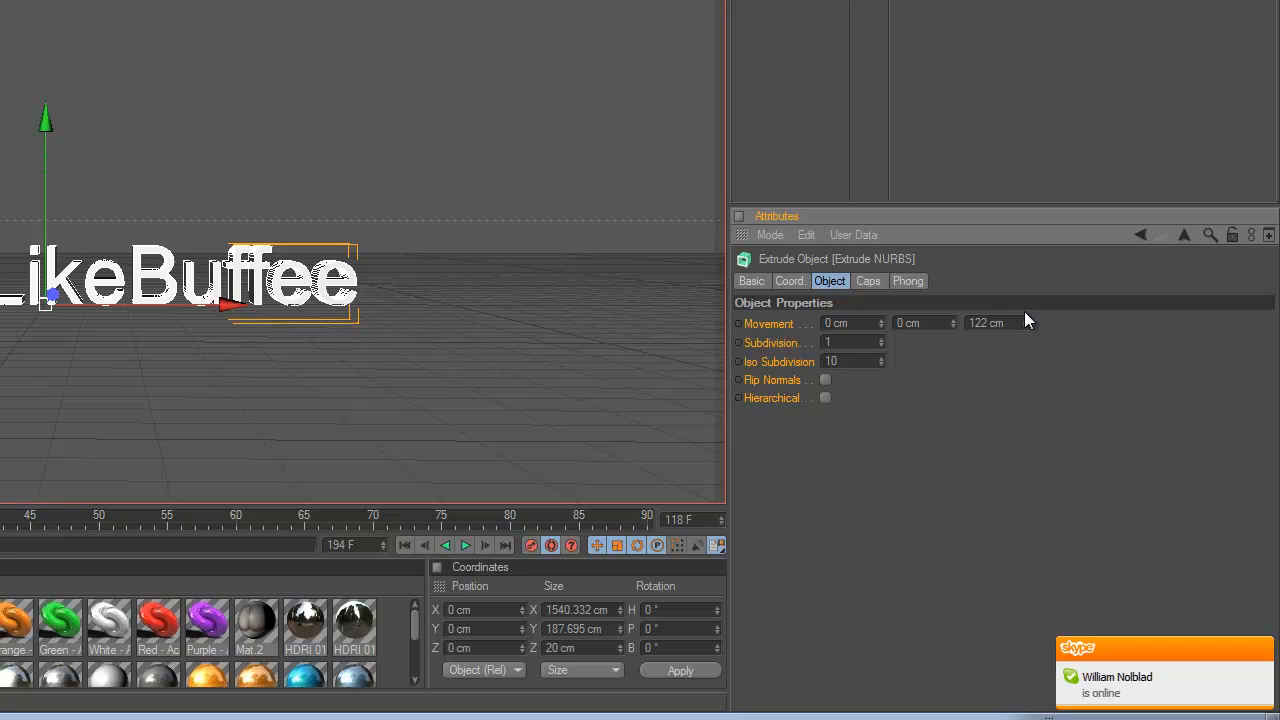
- Adjust the Text object's letter height and apply the red material to the Extrude NURBS
{"action": "left_click_drag", "start_coordinate": [985, 322], "coordinate": [1025, 322]}
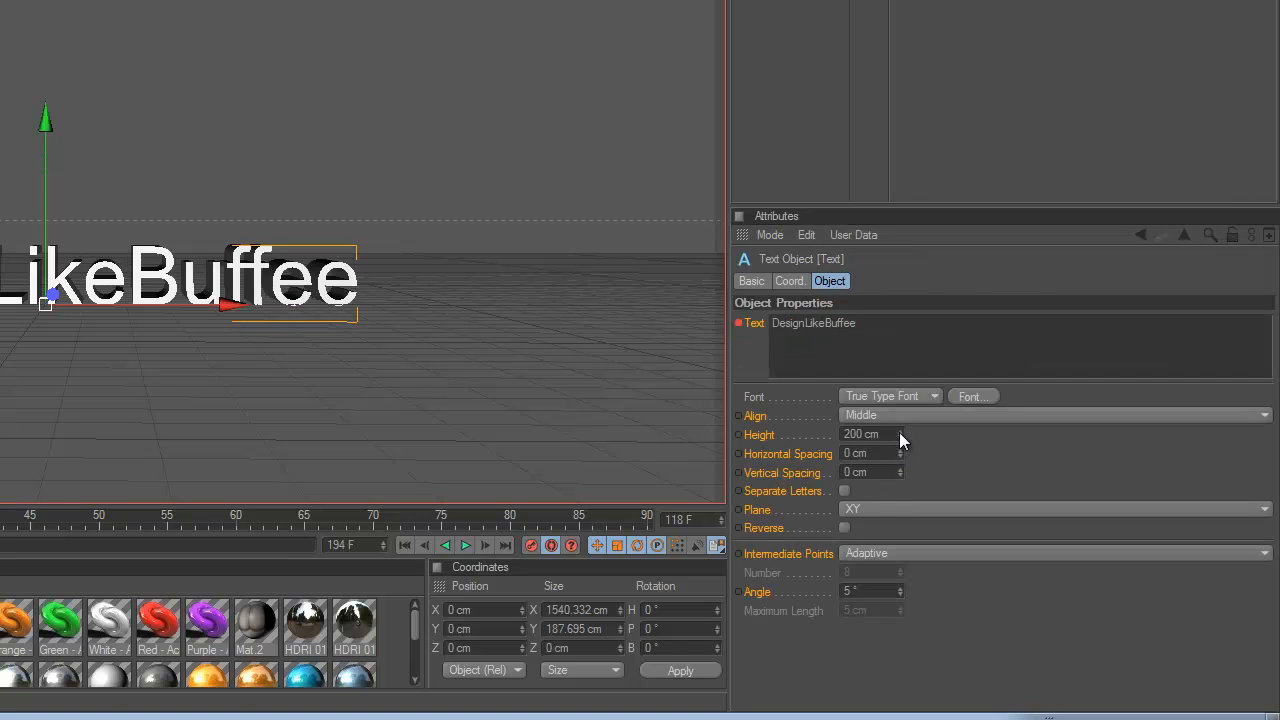
{"action": "left_click_drag", "start_coordinate": [900, 434], "coordinate": [900, 415]}
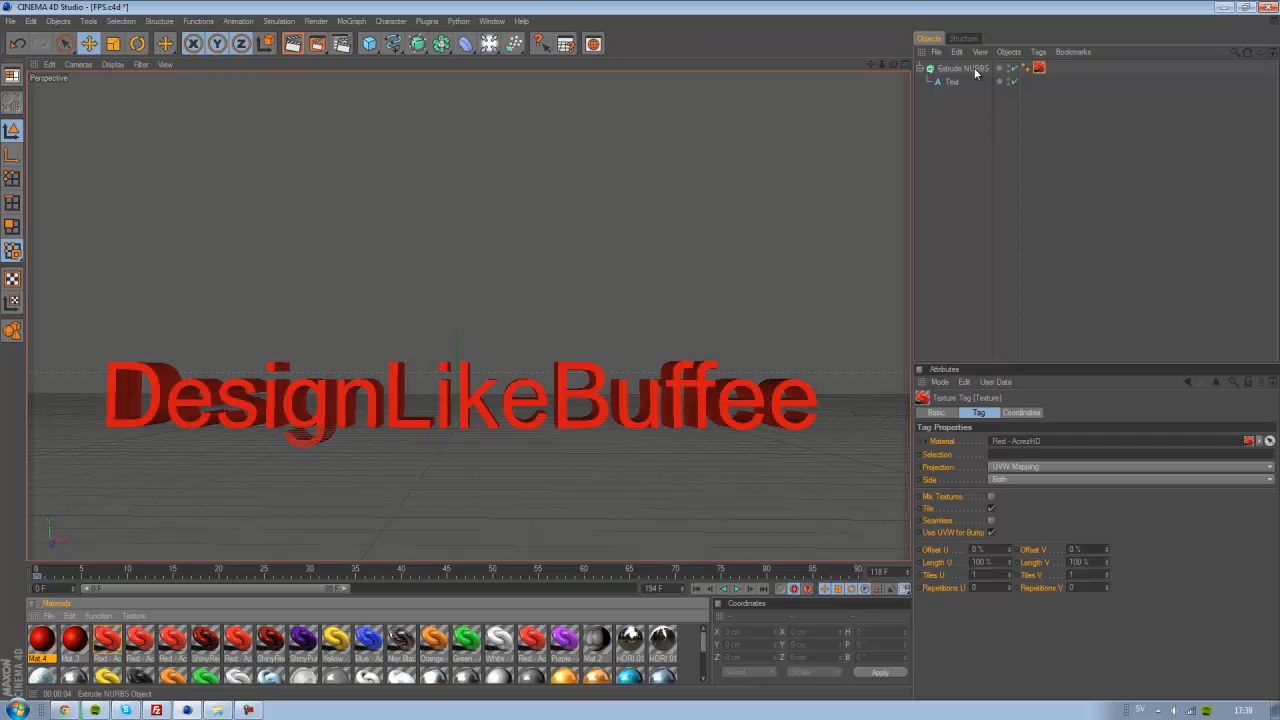
- Duplicate the Extrude NURBS and trim the copy's extrusion depth to 152 cm
{"action": "left_click", "coordinate": [965, 68]}
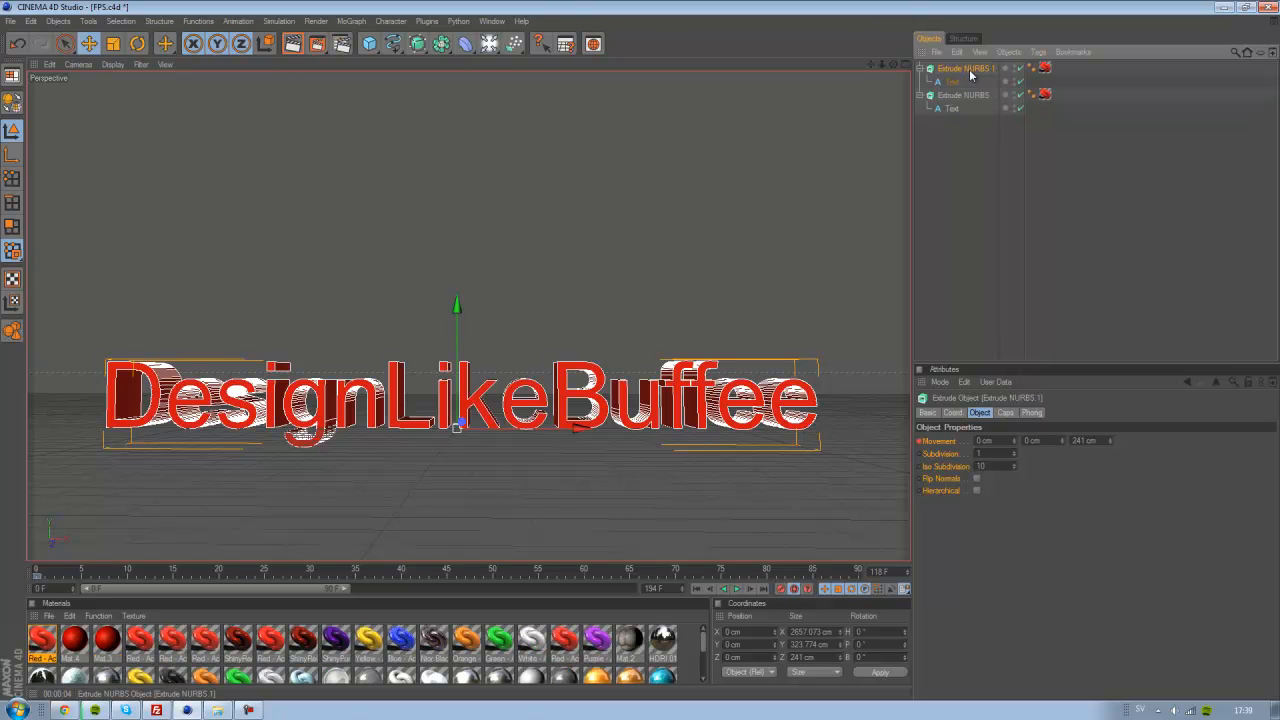
{"action": "mouse_move", "coordinate": [1056, 208]}
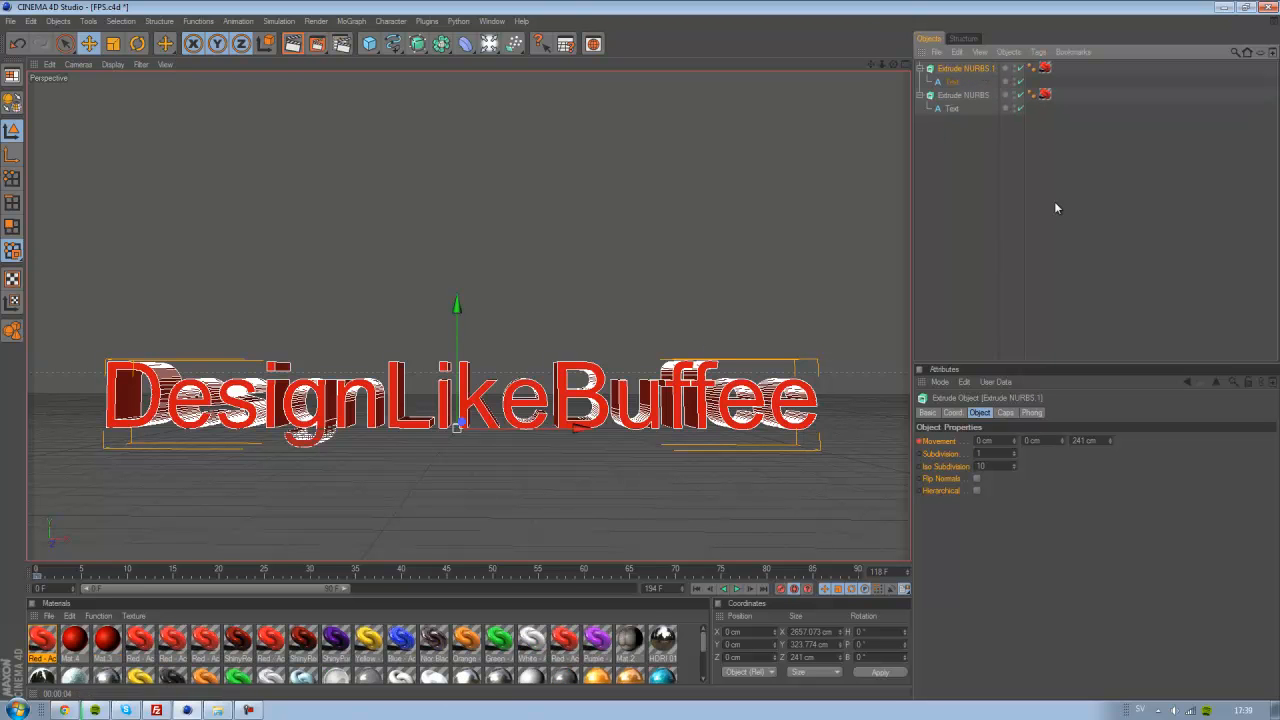
{"action": "mouse_move", "coordinate": [890, 62]}
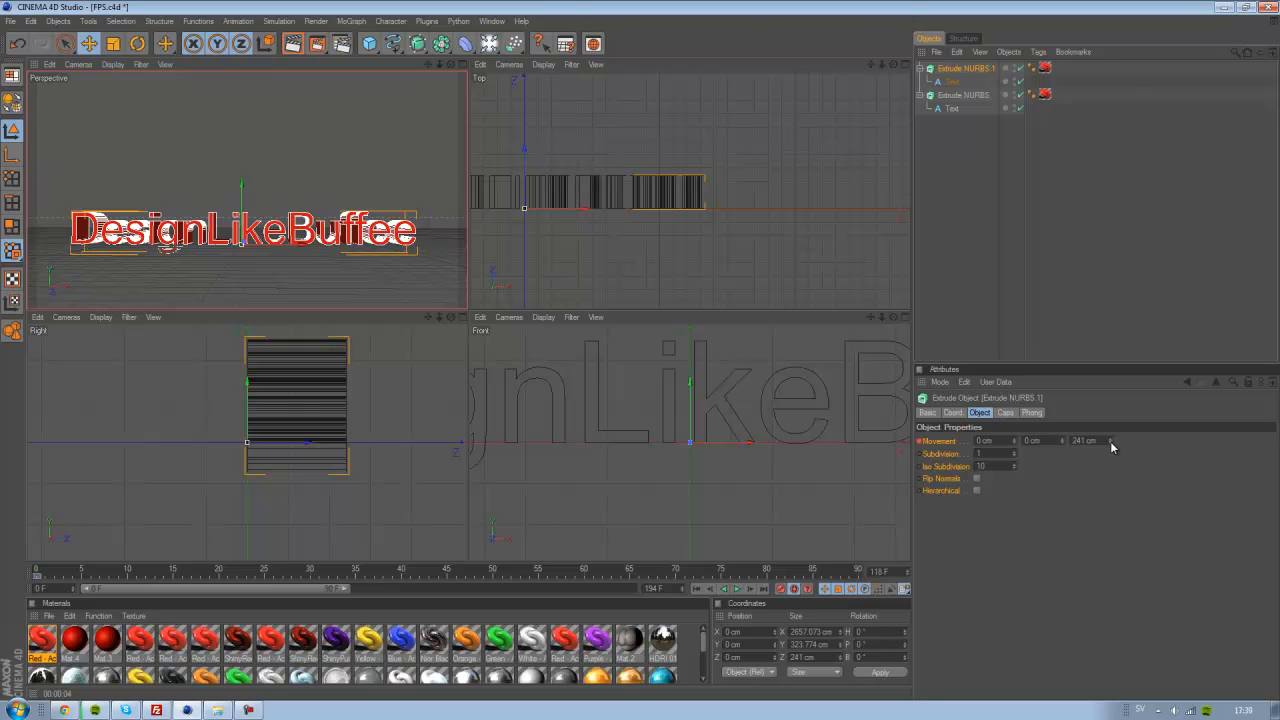
{"action": "left_click_drag", "start_coordinate": [1100, 441], "coordinate": [1080, 441]}
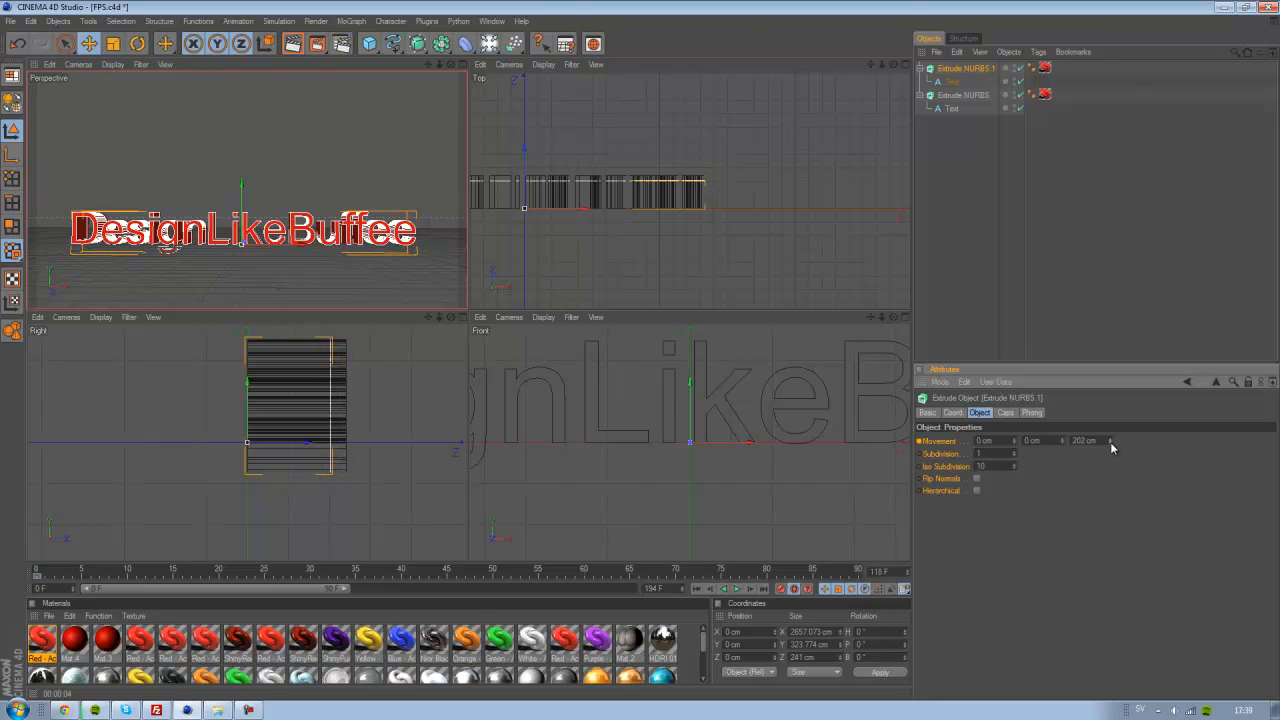
{"action": "left_click_drag", "start_coordinate": [1085, 441], "coordinate": [1110, 441]}
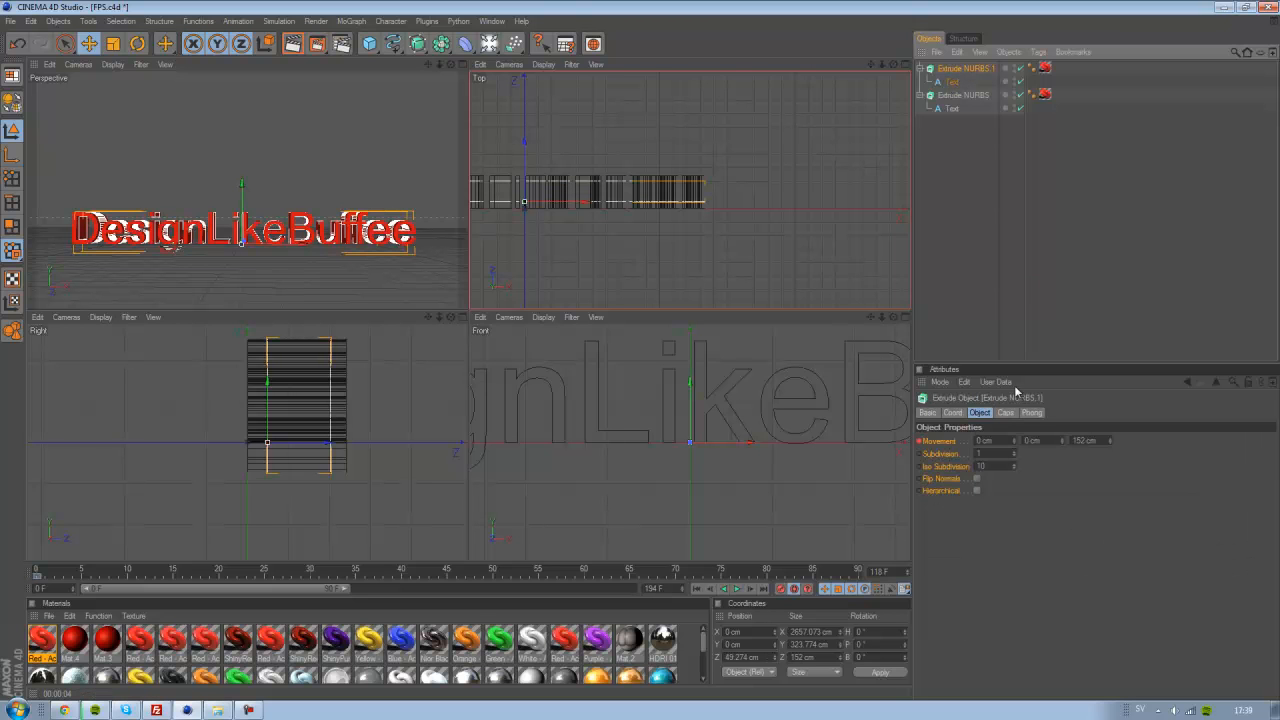
- Set Extrude NURBS 1's start cap to Fillet Cap with 20 steps and 20 cm radius
{"action": "left_click", "coordinate": [1006, 412]}
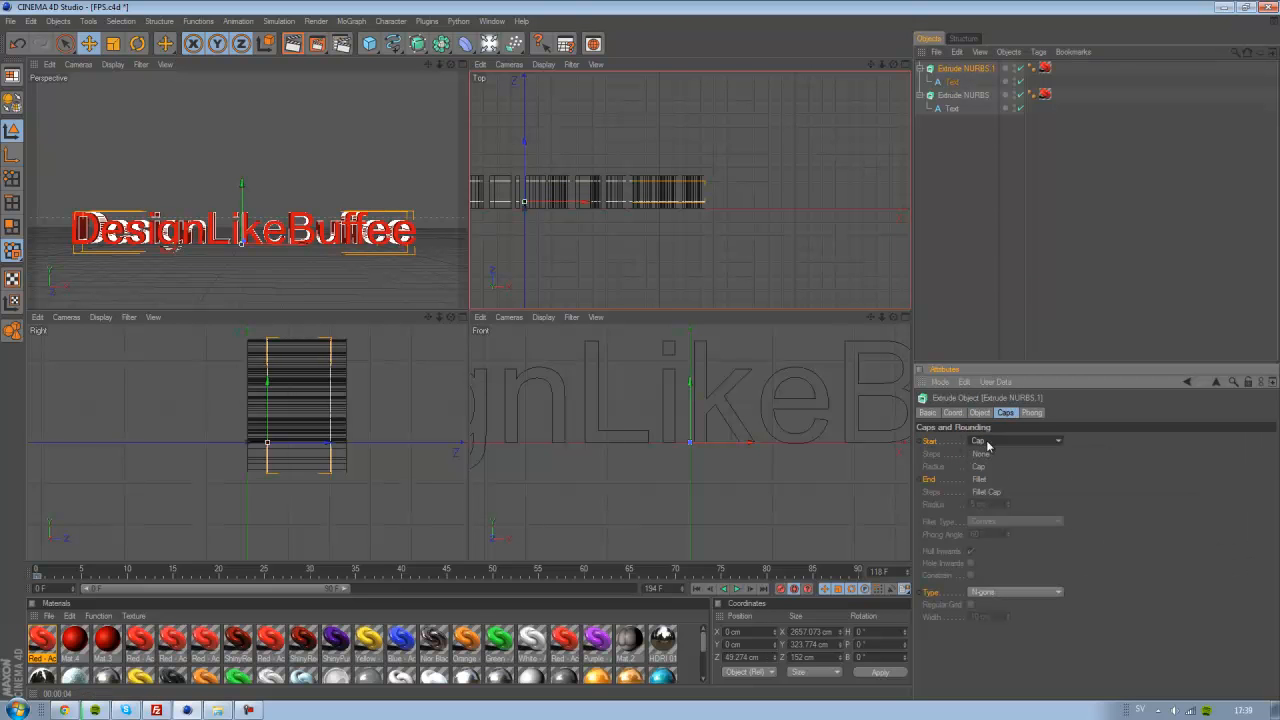
{"action": "left_click", "coordinate": [1015, 441]}
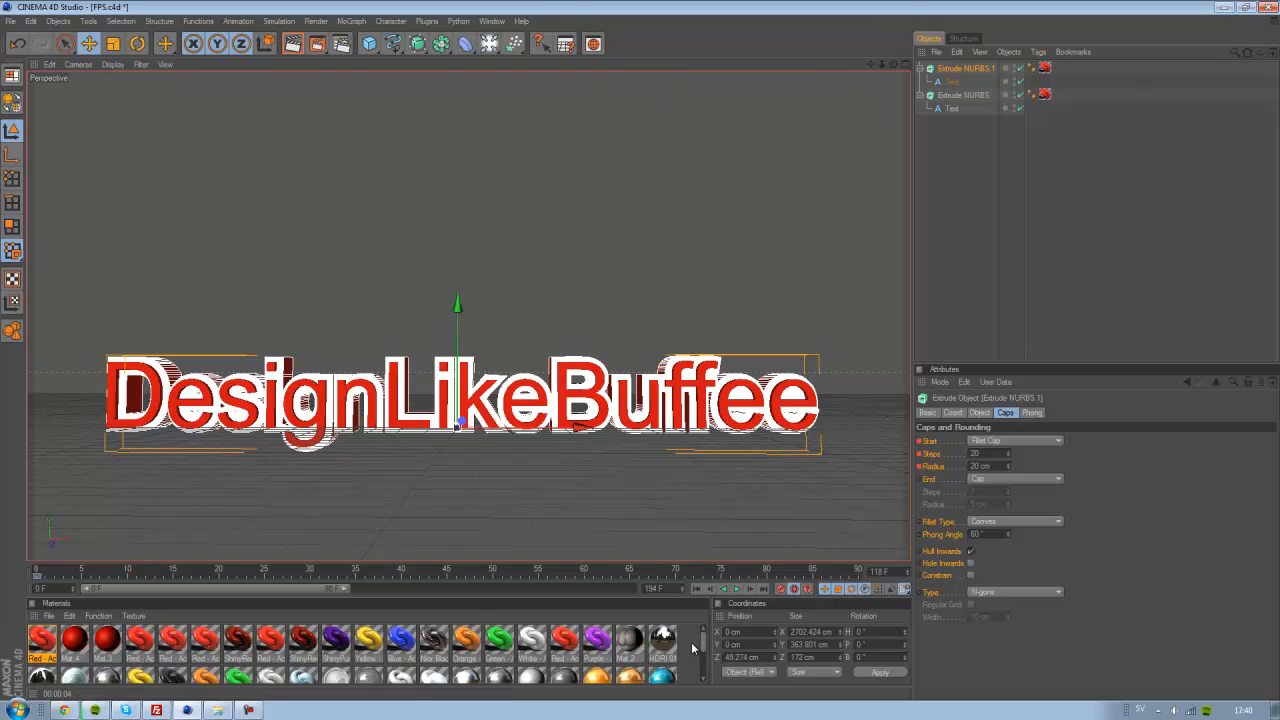
- Create a new material with black color and reflection at 50% brightness
{"action": "double_click", "coordinate": [50, 650]}
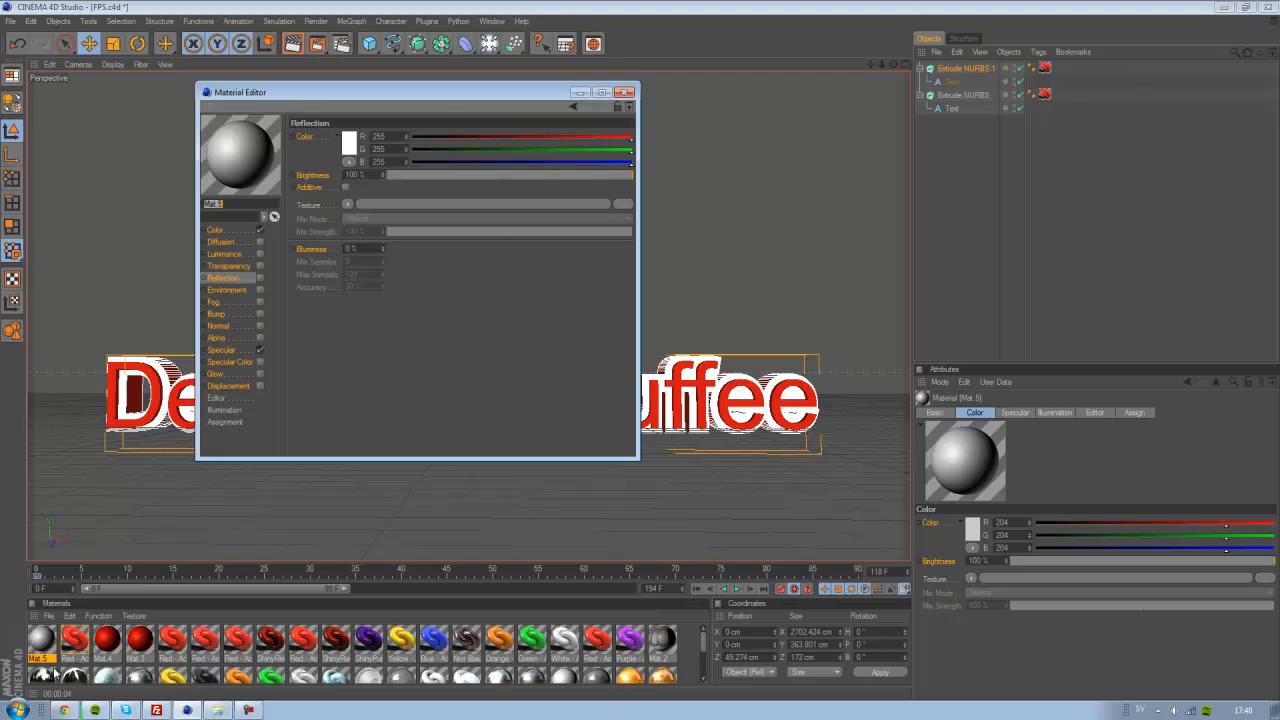
{"action": "left_click", "coordinate": [216, 229]}
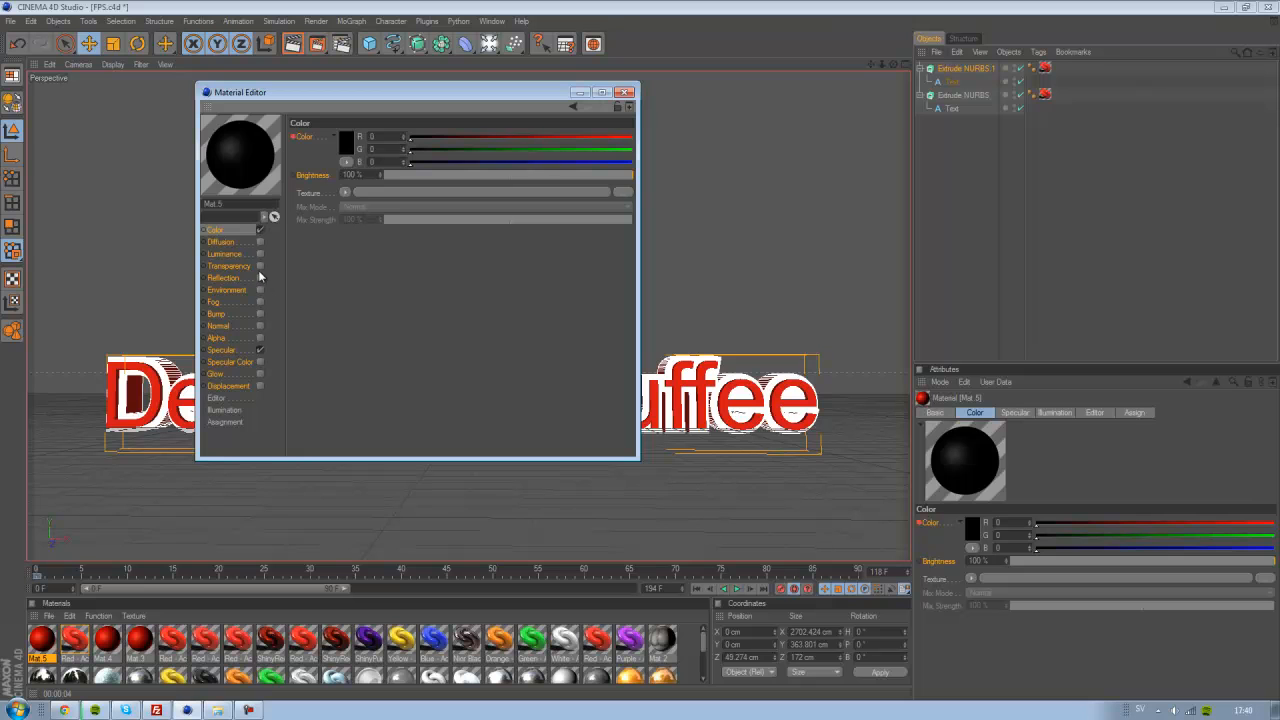
{"action": "left_click", "coordinate": [224, 277]}
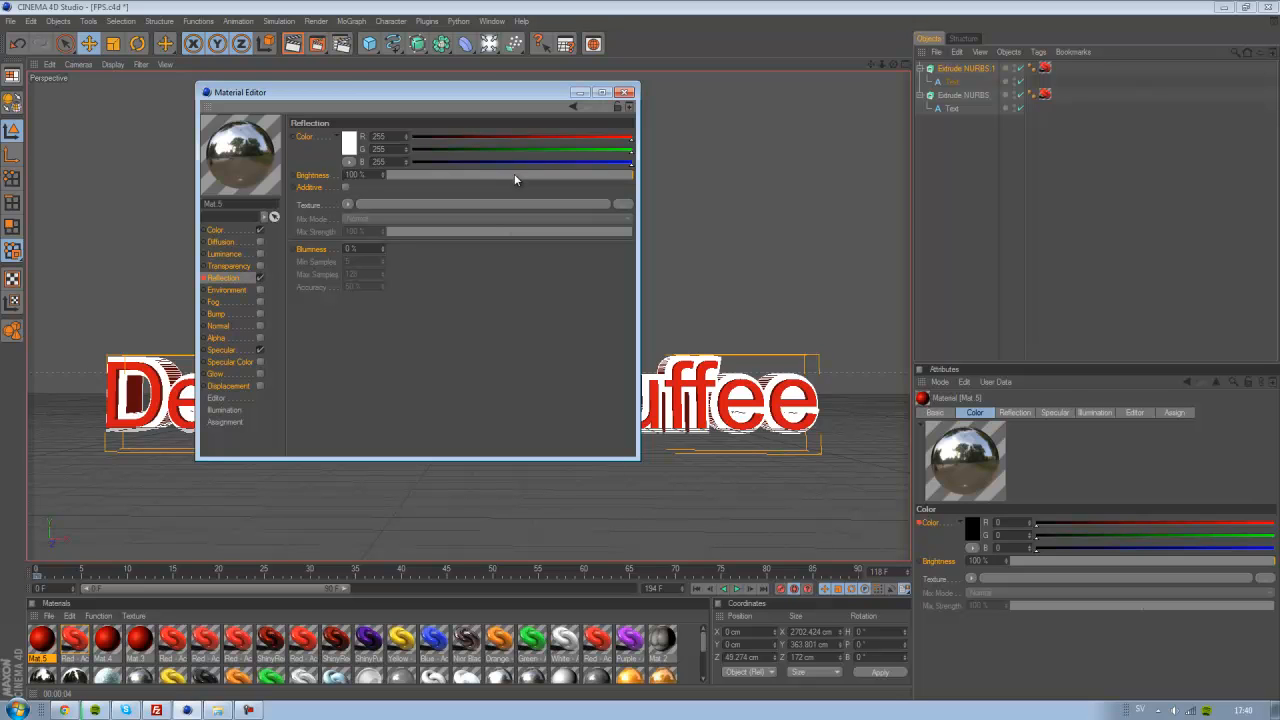
{"action": "left_click_drag", "start_coordinate": [630, 174], "coordinate": [510, 174]}
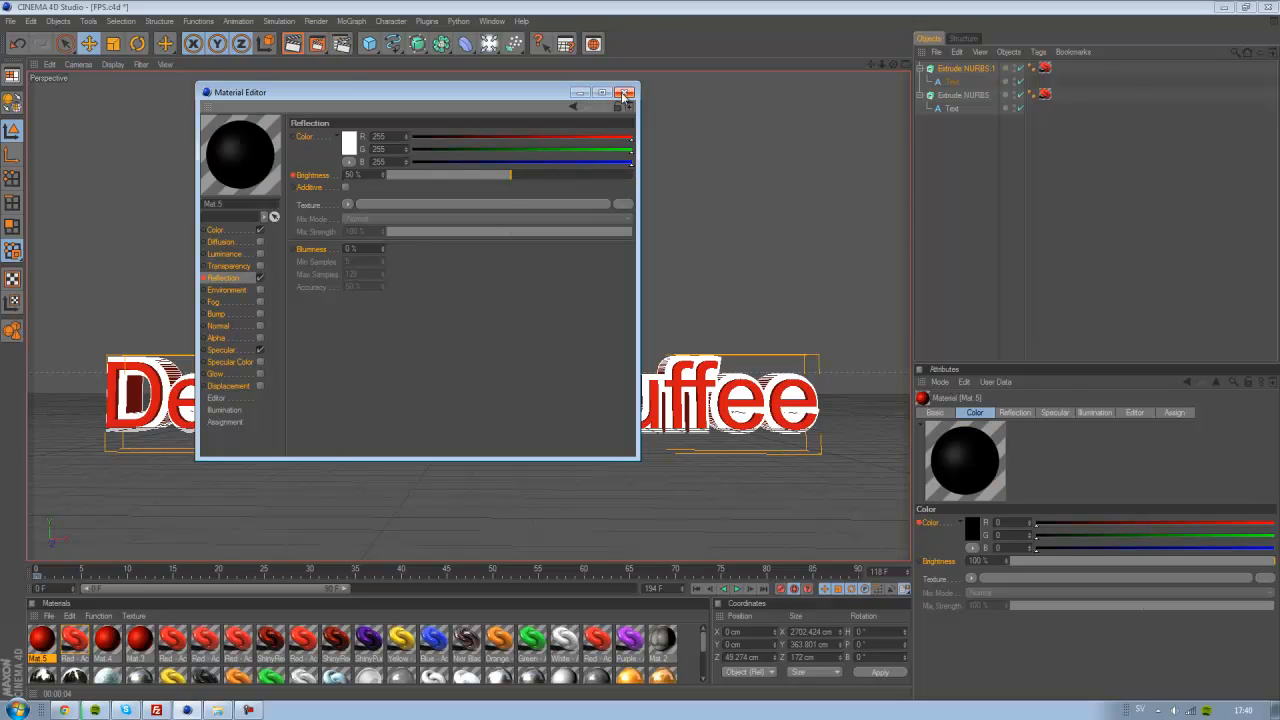
{"action": "left_click", "coordinate": [622, 92]}
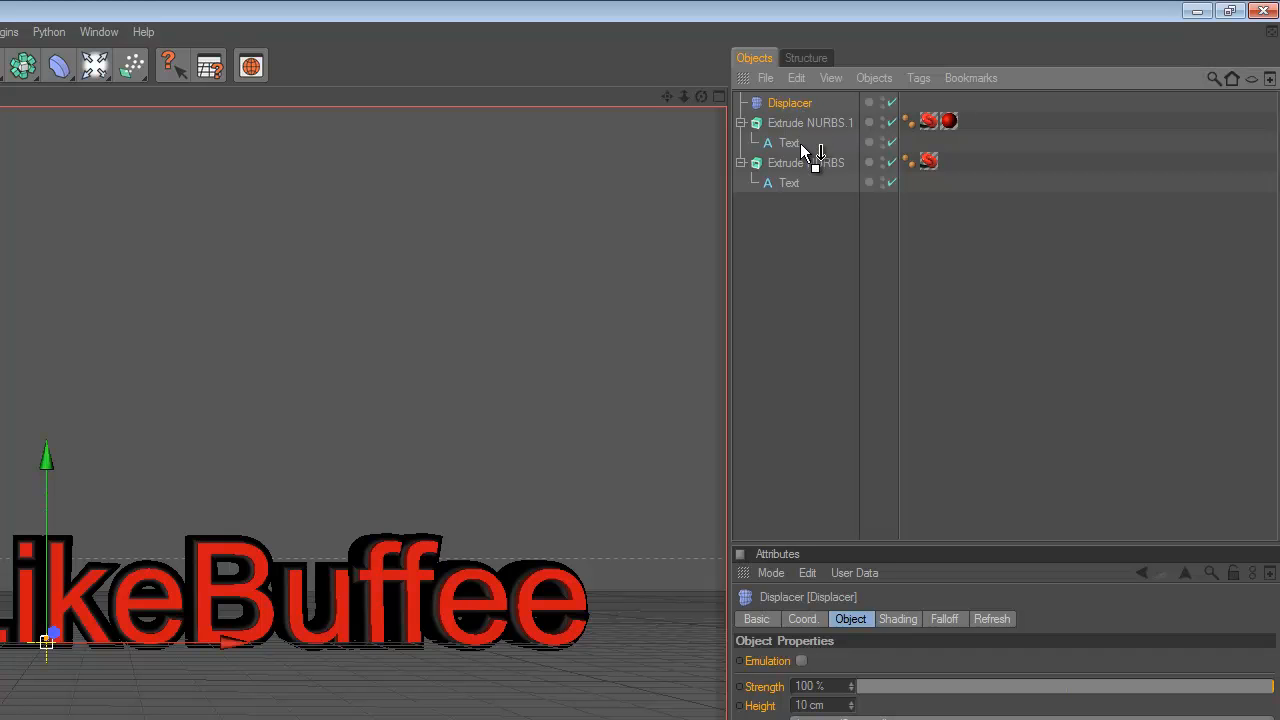
{"action": "mouse_move", "coordinate": [810, 158]}
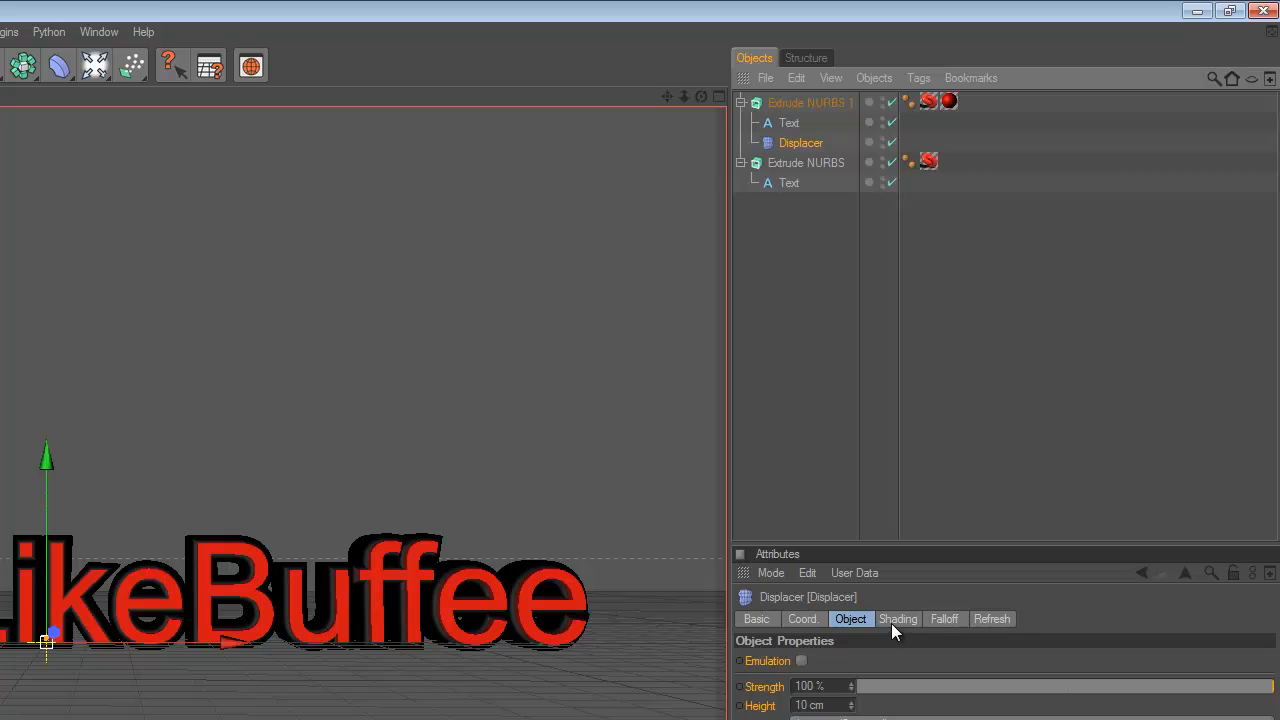
- Set the Displacer's shading shader to Noise and raise its height to 31 cm
{"action": "left_click", "coordinate": [898, 618]}
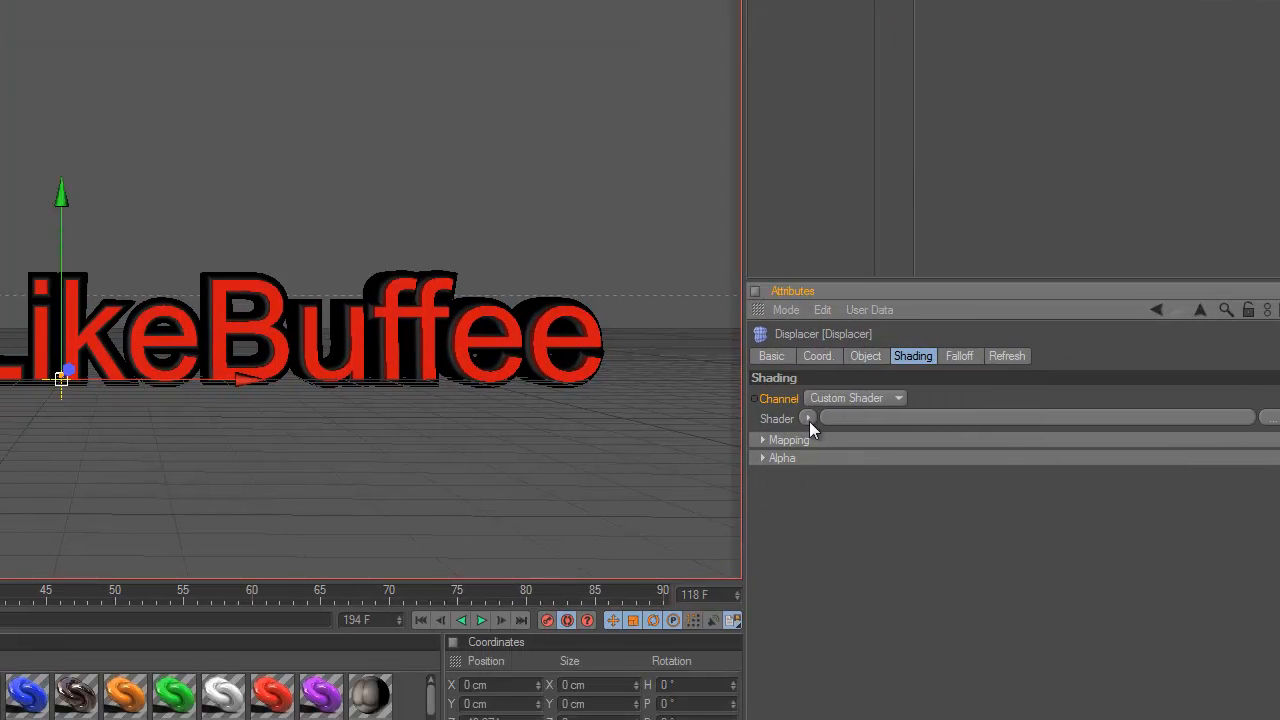
{"action": "left_click", "coordinate": [811, 419]}
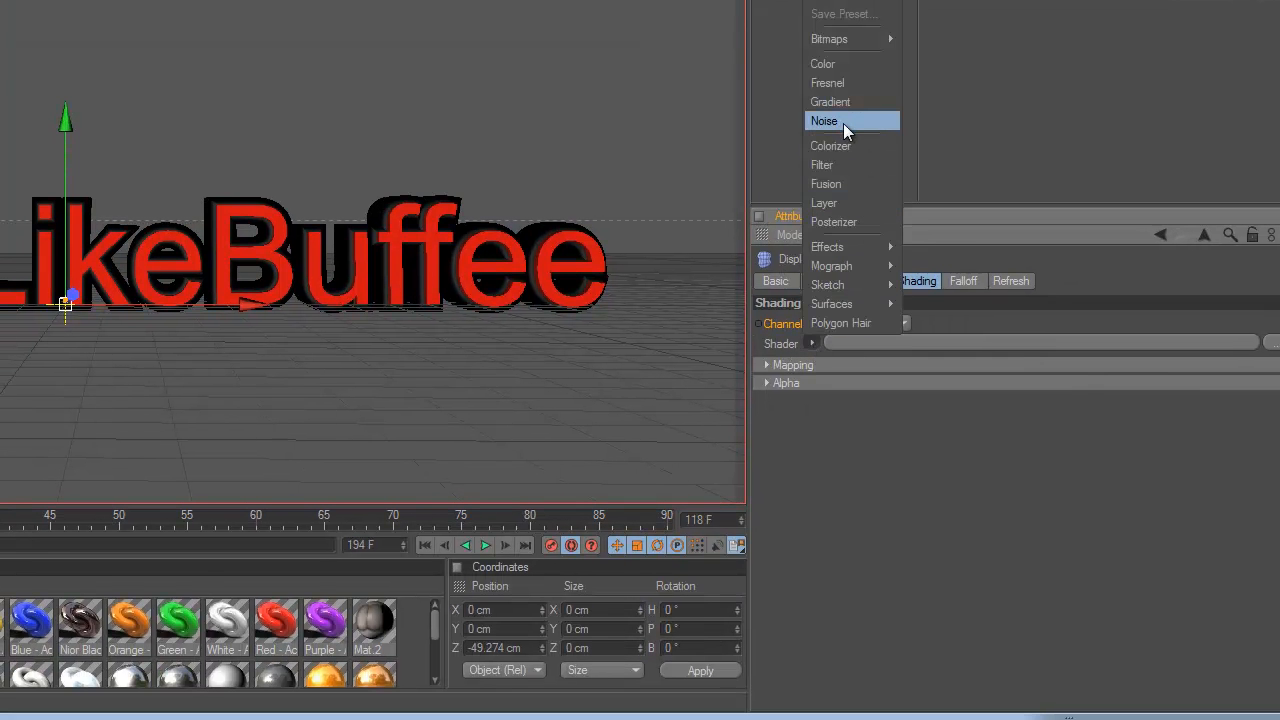
{"action": "left_click", "coordinate": [824, 121]}
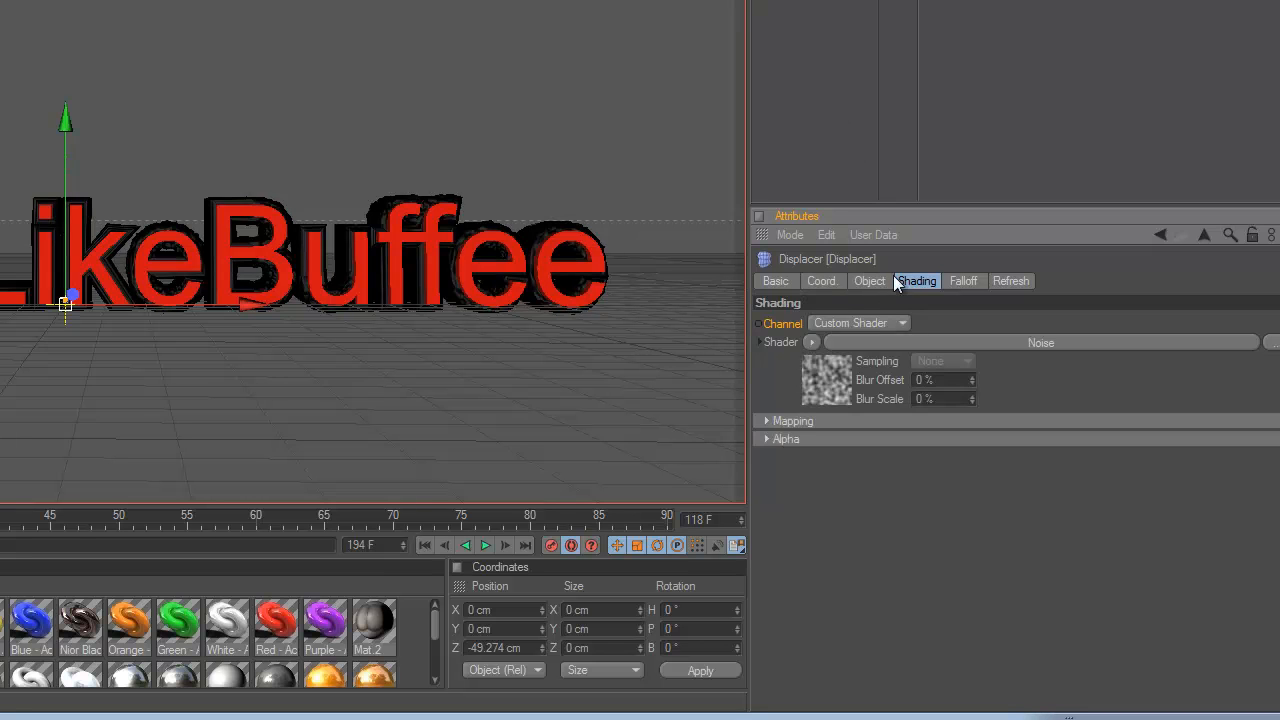
{"action": "left_click", "coordinate": [869, 281]}
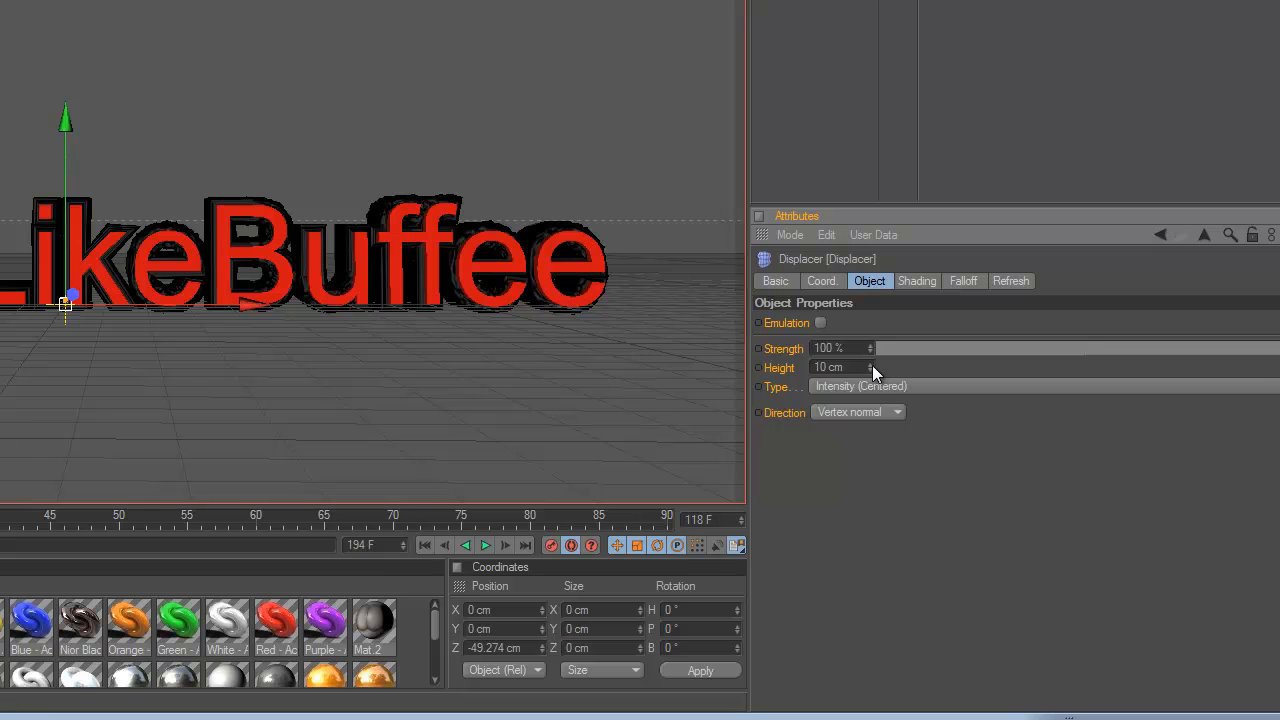
{"action": "left_click_drag", "start_coordinate": [840, 367], "coordinate": [843, 367]}
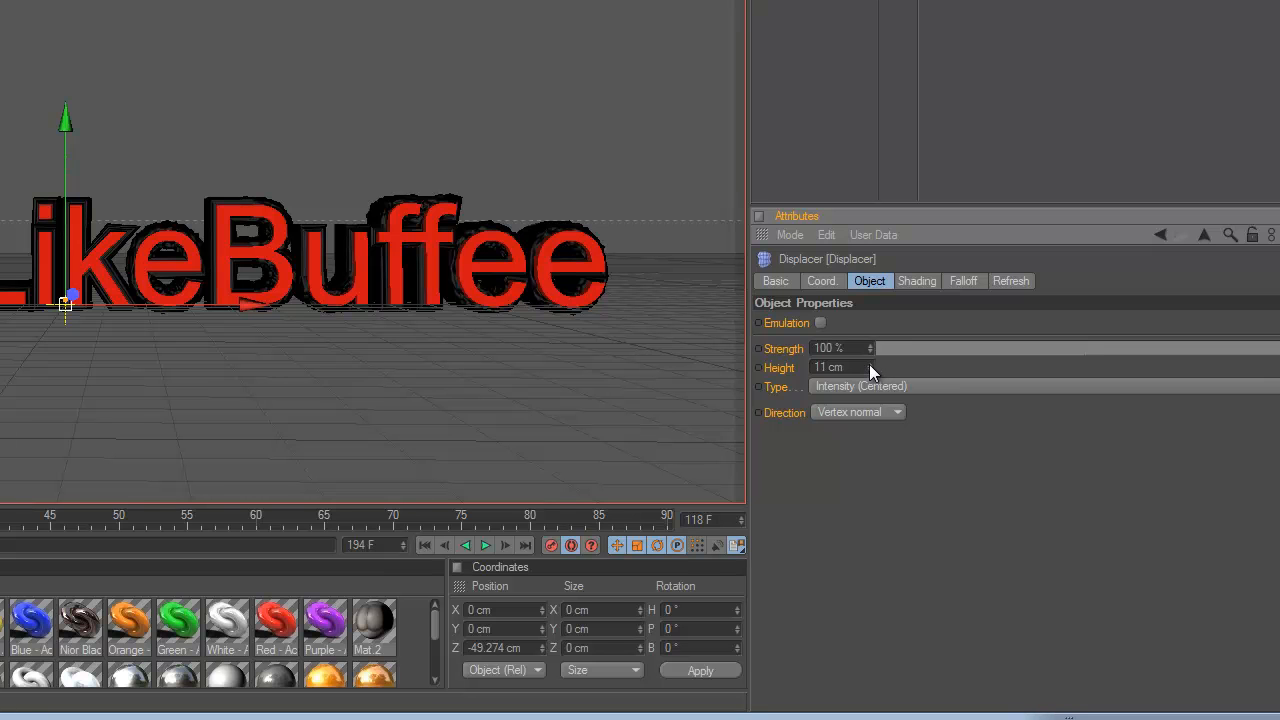
{"action": "left_click_drag", "start_coordinate": [840, 367], "coordinate": [860, 367]}
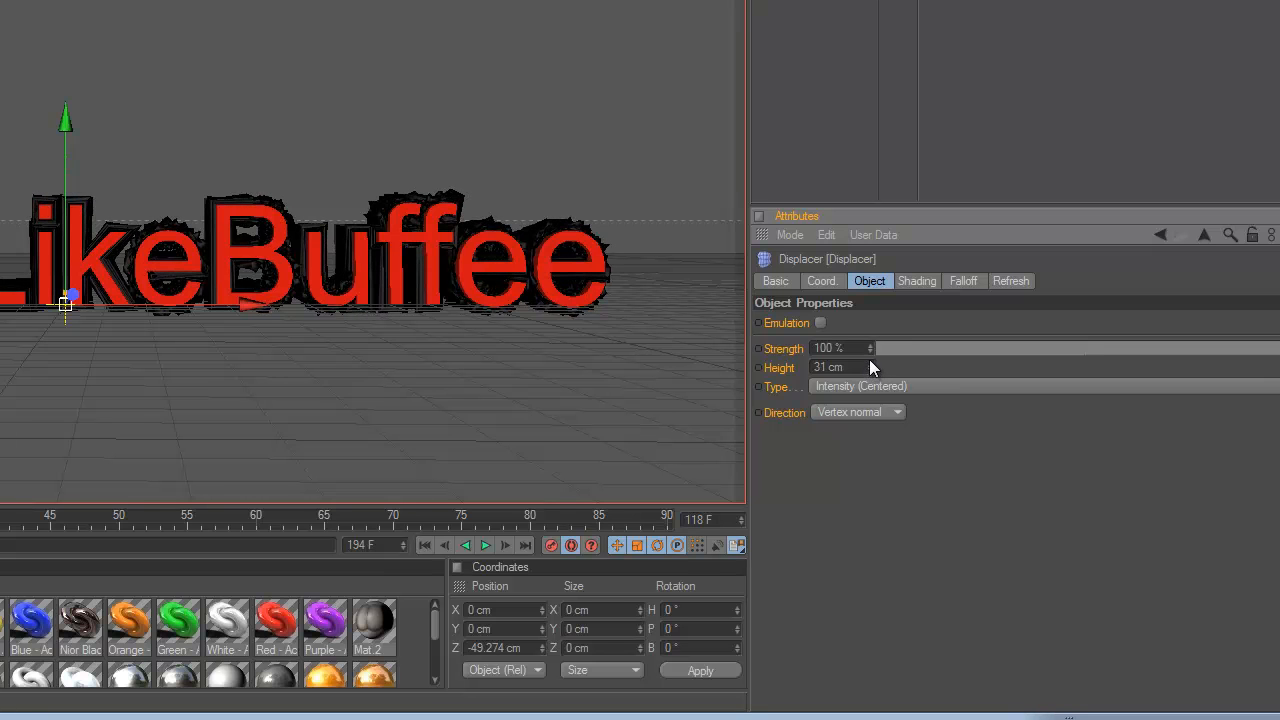
{"action": "left_click_drag", "start_coordinate": [850, 367], "coordinate": [870, 367]}
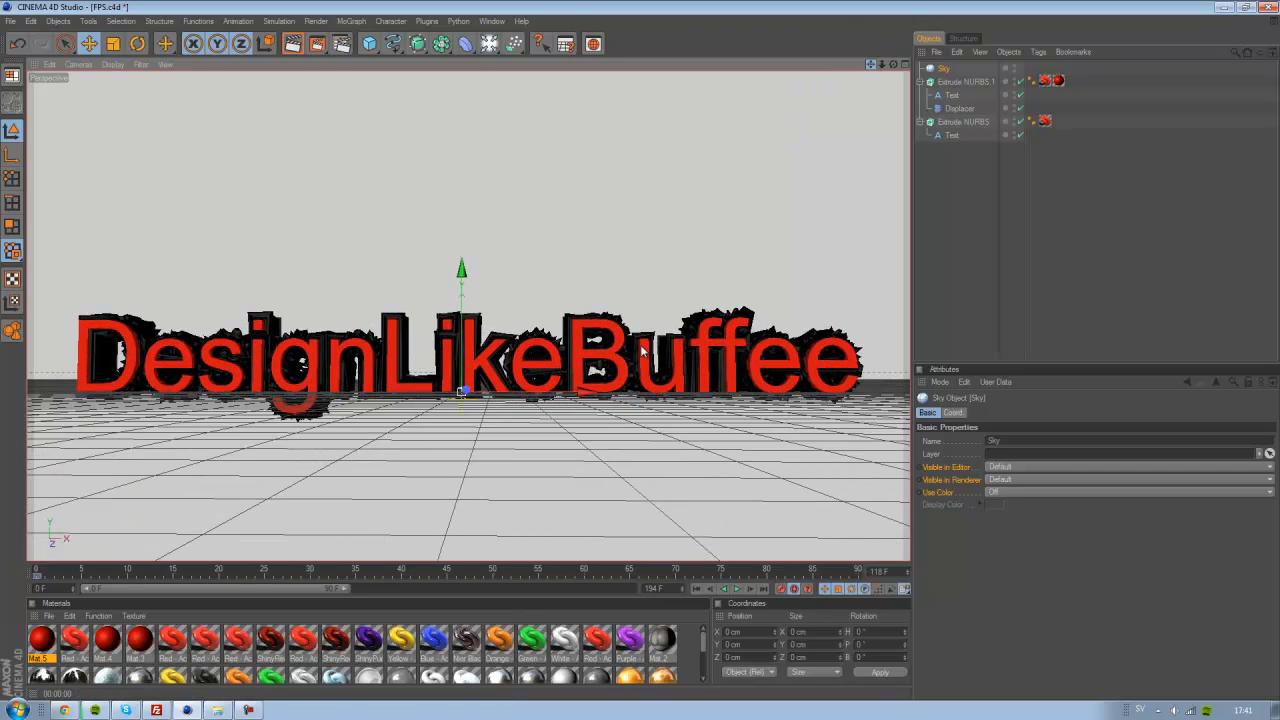
- Render the active view of the scene with its new Sky object
{"action": "left_click", "coordinate": [294, 45]}
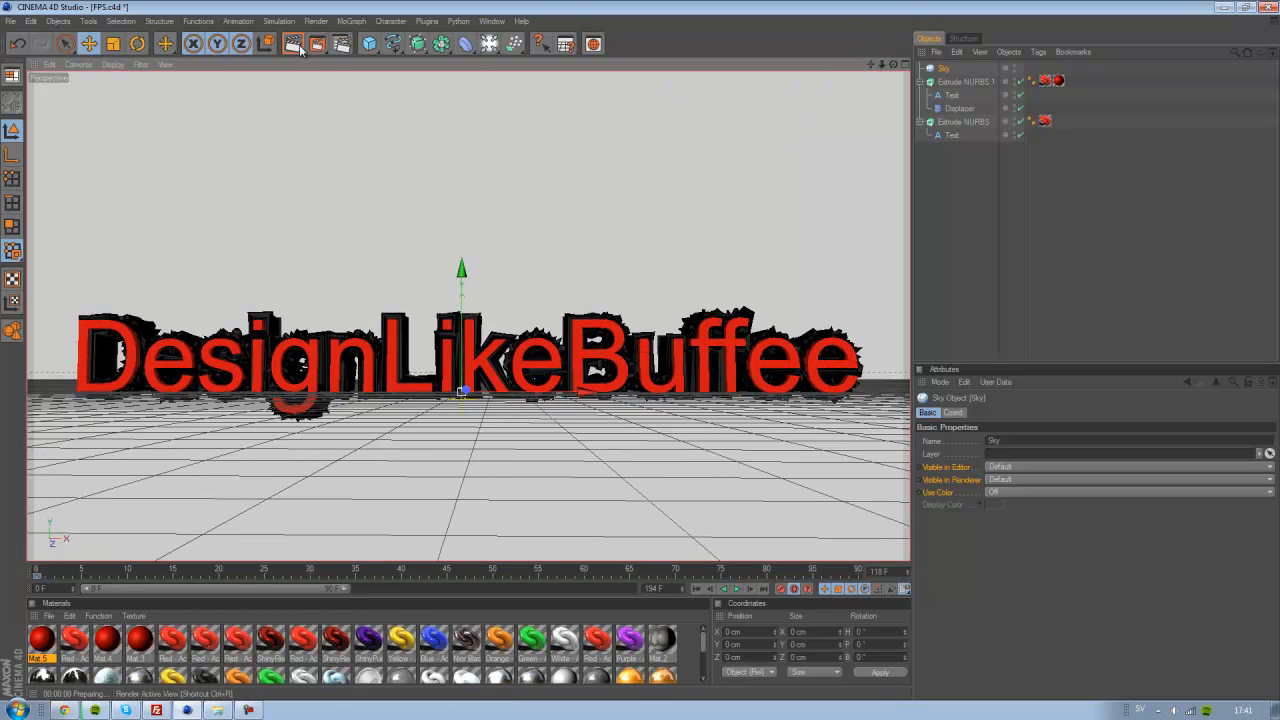